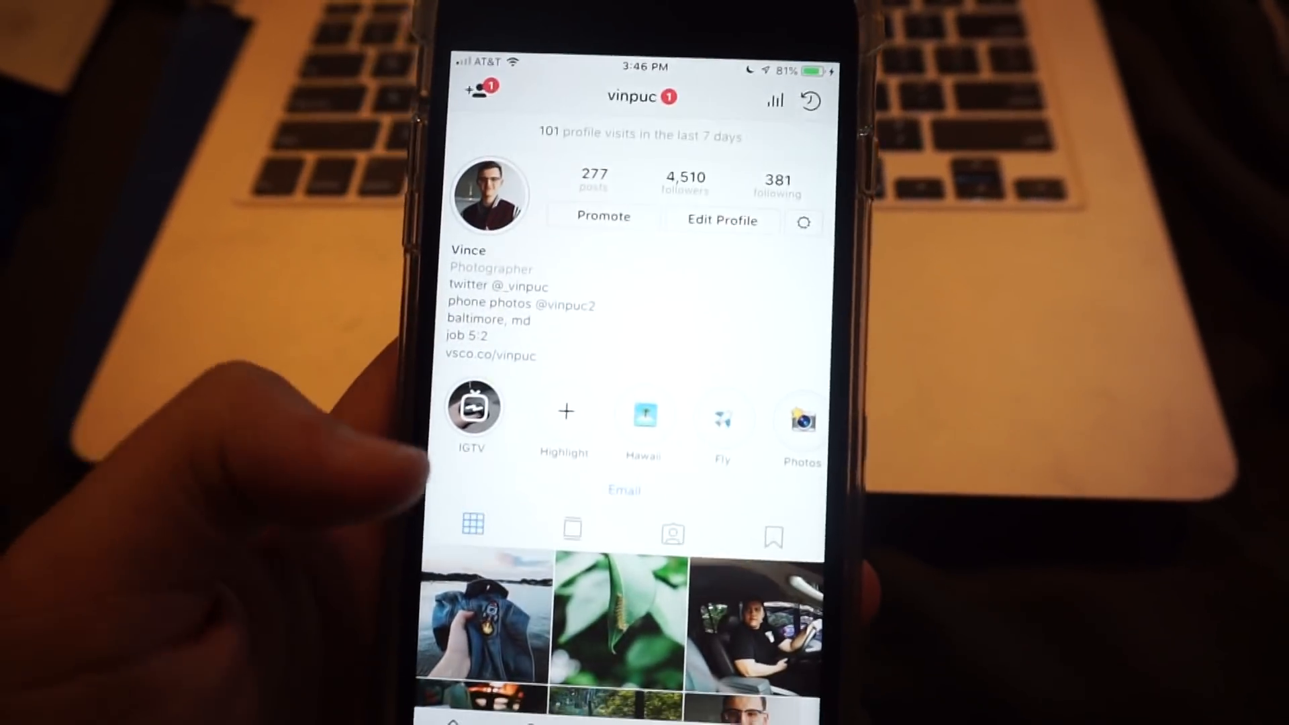
pyautogui.scroll(3)
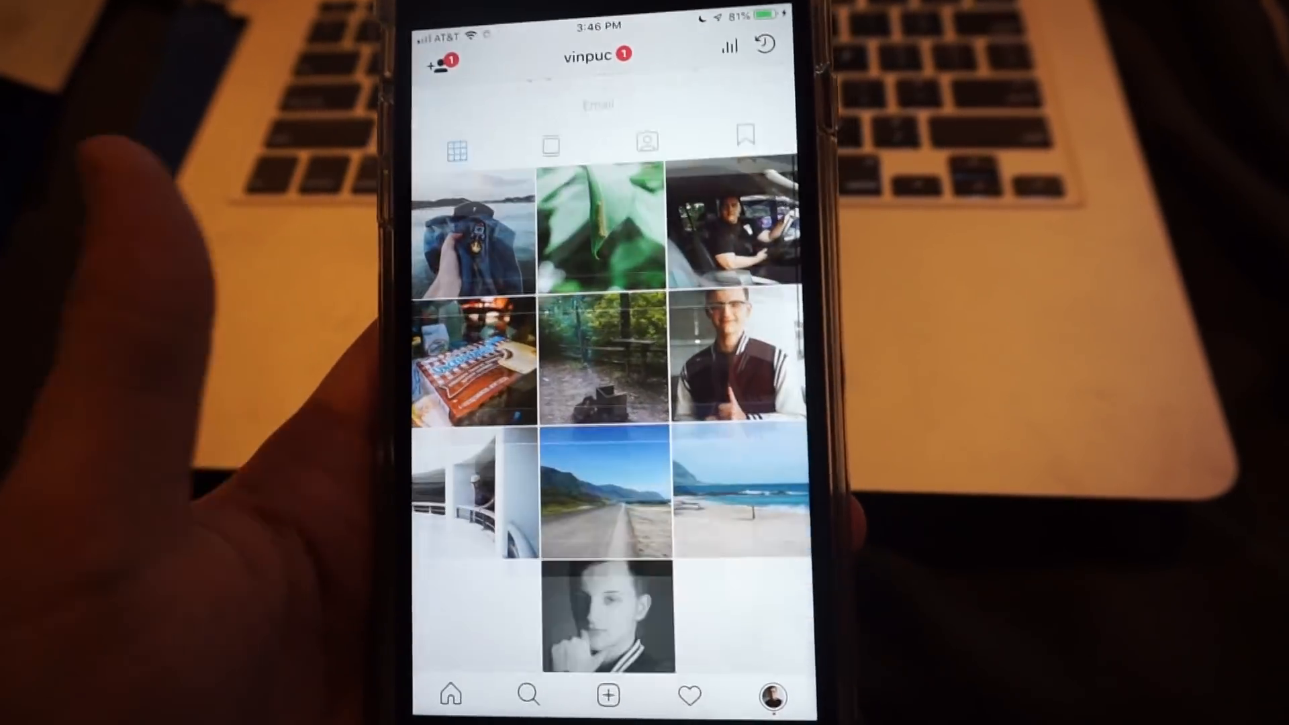
pyautogui.scroll(-3)
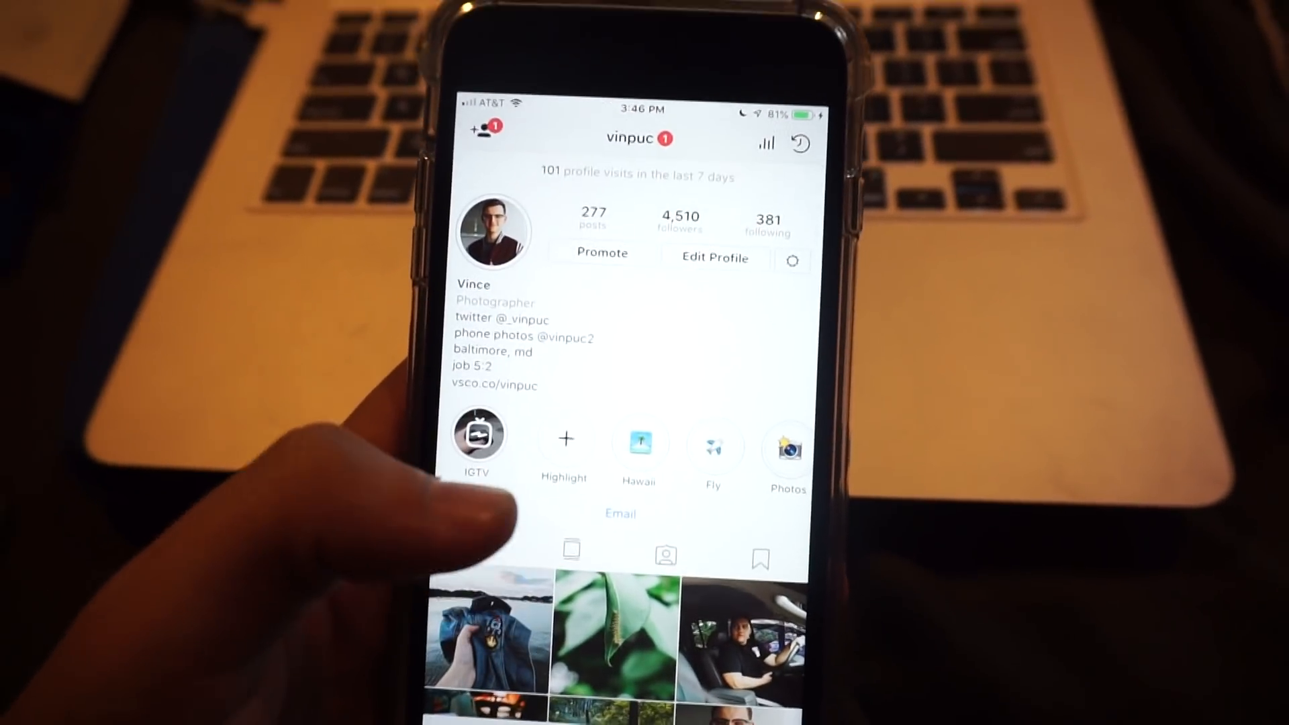